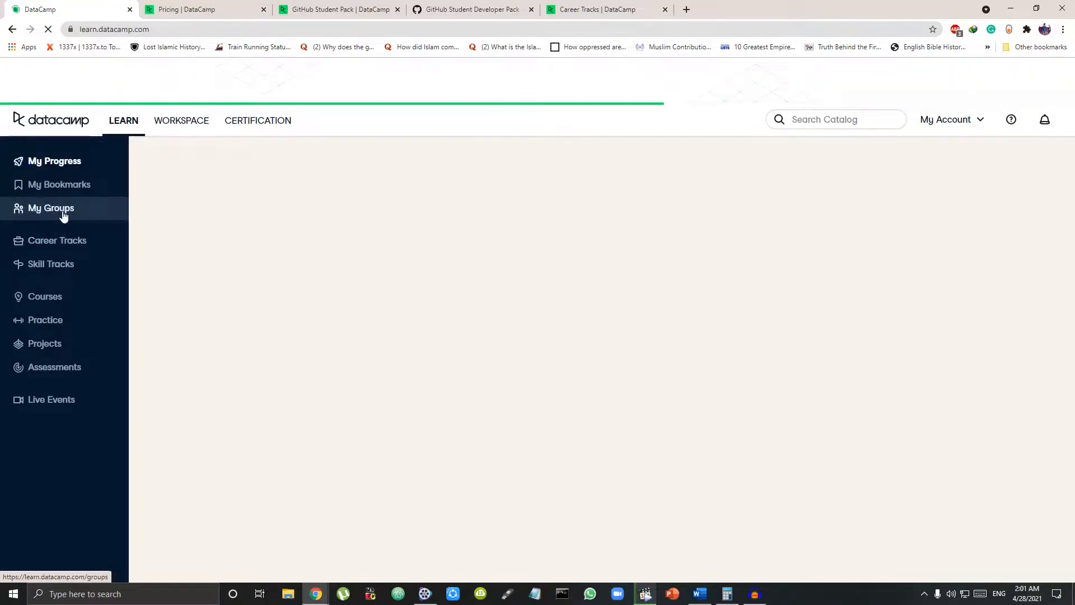
Browse DataCamp's Skill Tracks catalogue, then switch to the DataCamp pricing plans page
{"action": "left_click", "coordinate": [51, 263]}
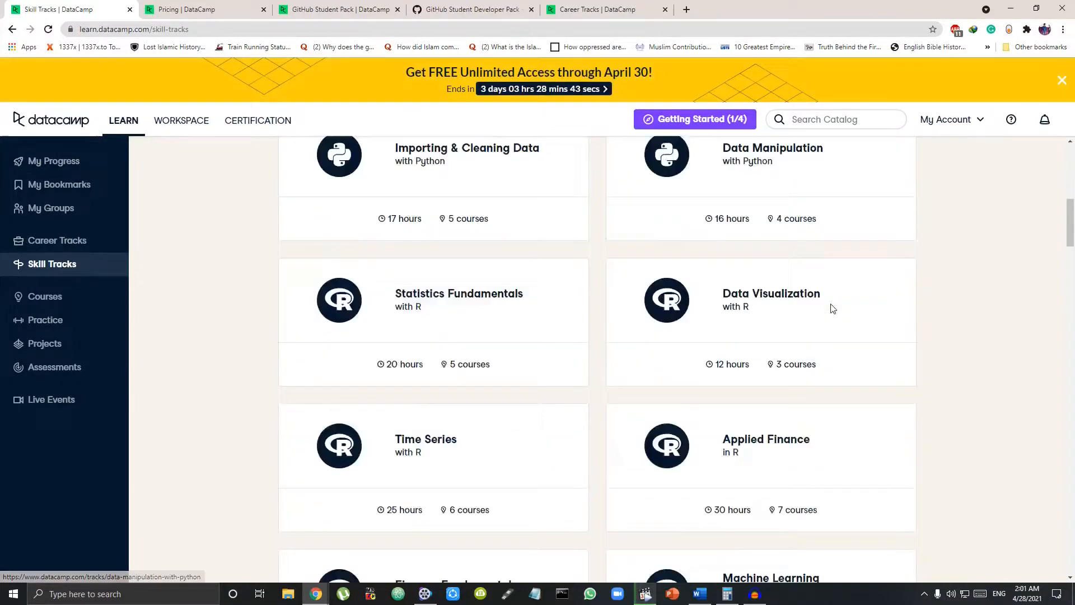
{"action": "scroll", "scroll_direction": "down", "scroll_amount": 3}
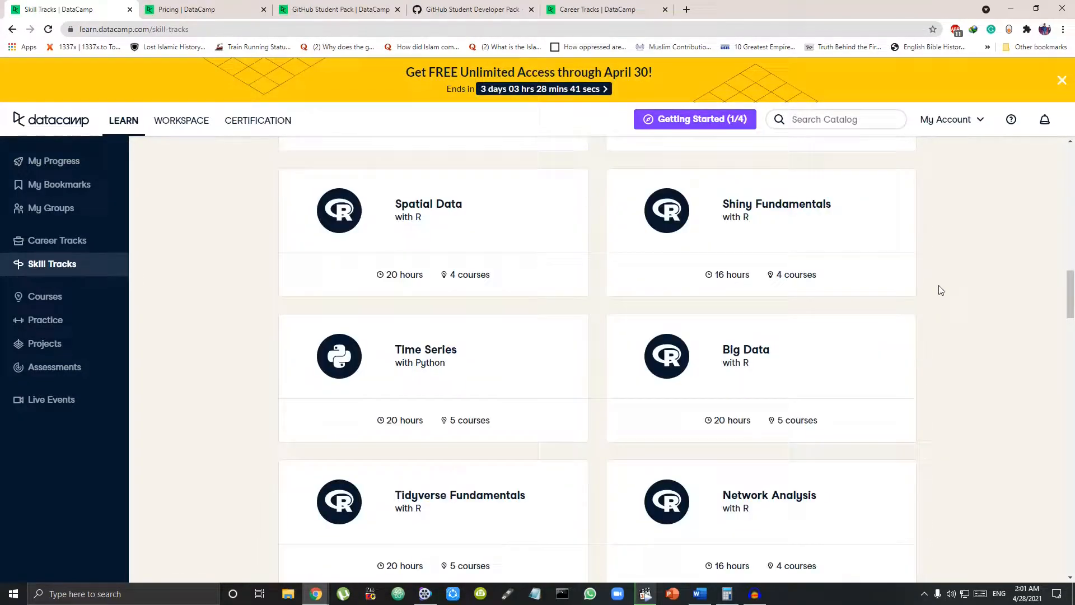
{"action": "scroll", "scroll_direction": "down", "scroll_amount": 3}
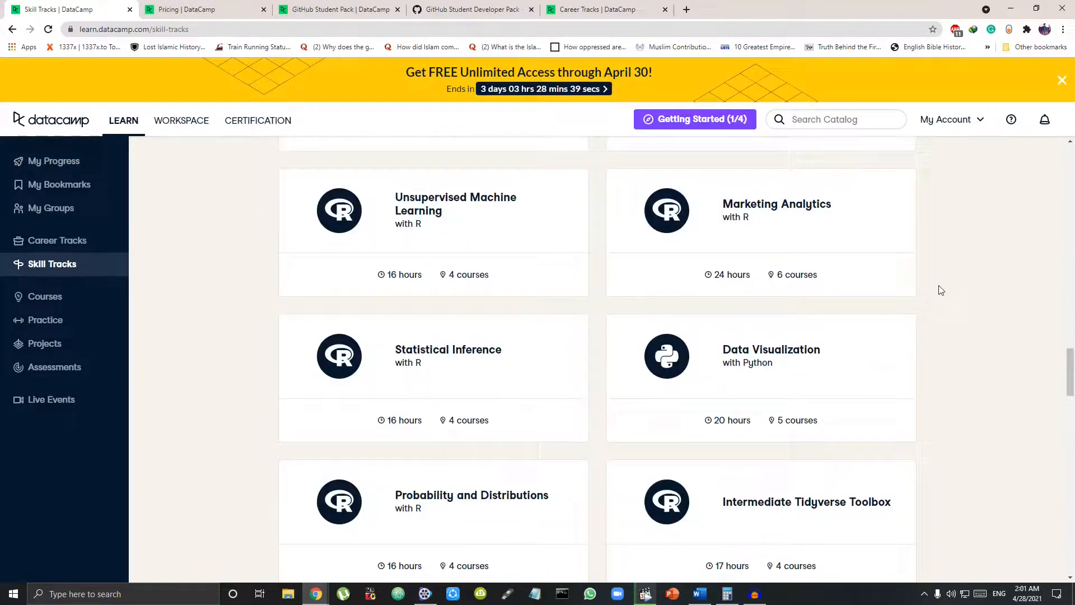
{"action": "left_click", "coordinate": [183, 9]}
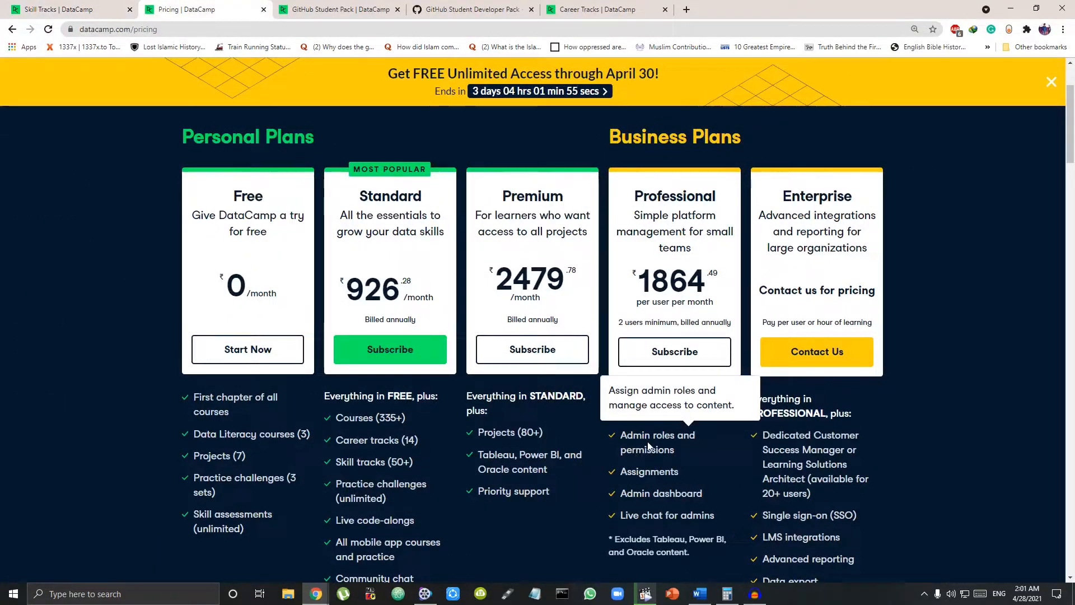
{"action": "scroll", "scroll_direction": "down", "scroll_amount": 3}
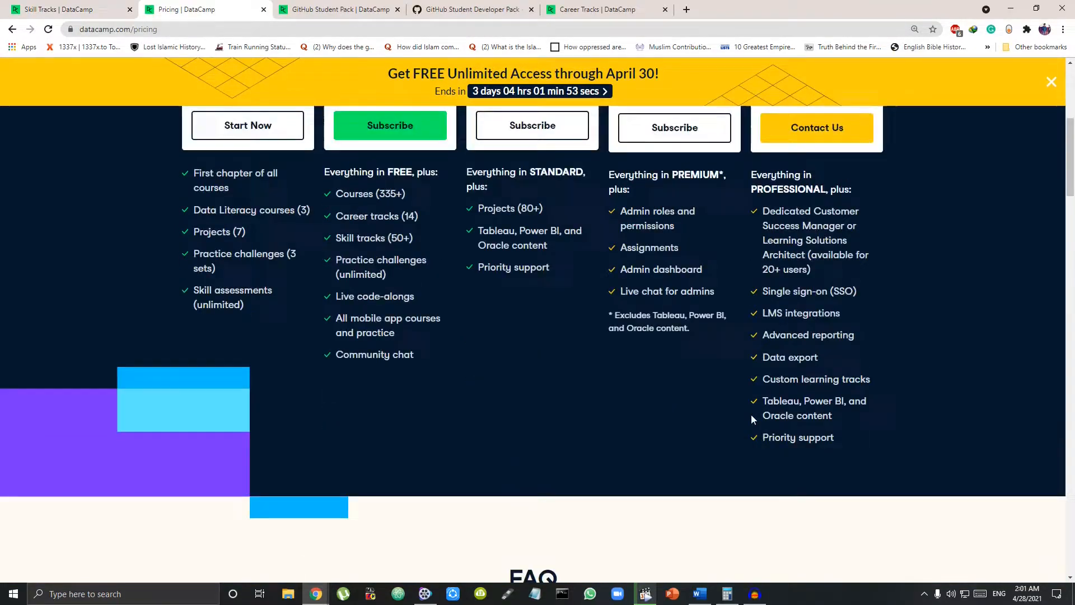
{"action": "scroll", "scroll_direction": "up", "scroll_amount": 3}
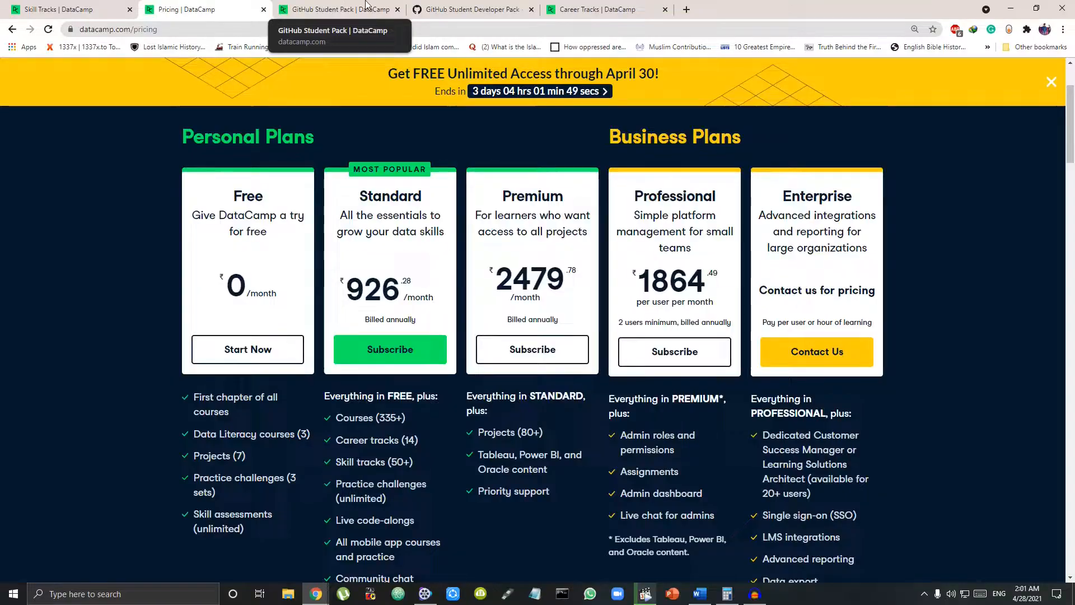
Scroll the Student Developer Pack offers to DataCamp's free 3-month subscription card
{"action": "left_click", "coordinate": [472, 9]}
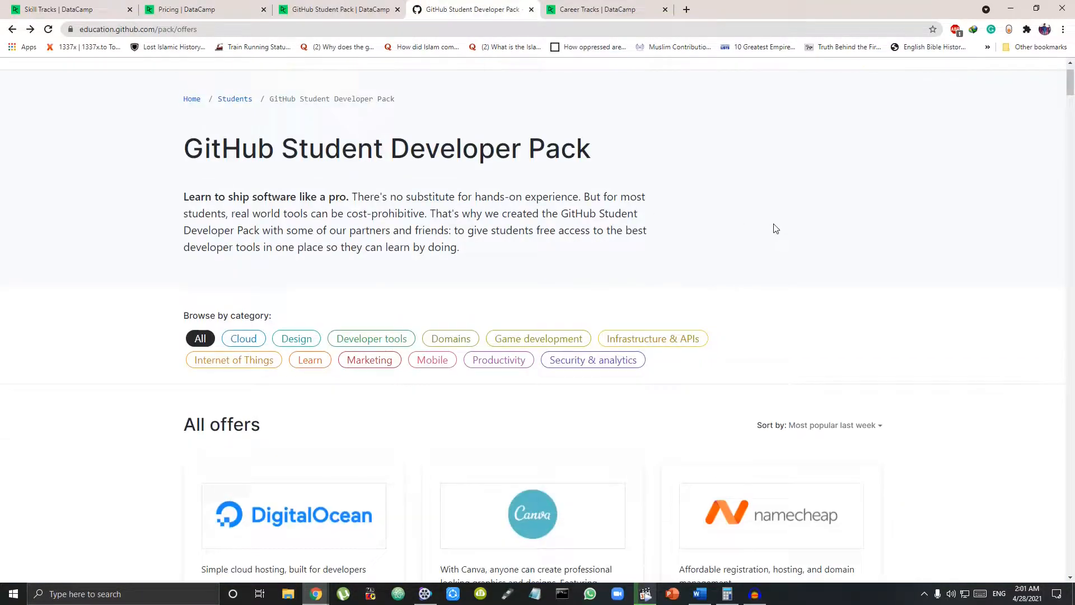
{"action": "scroll", "scroll_direction": "down", "scroll_amount": 3}
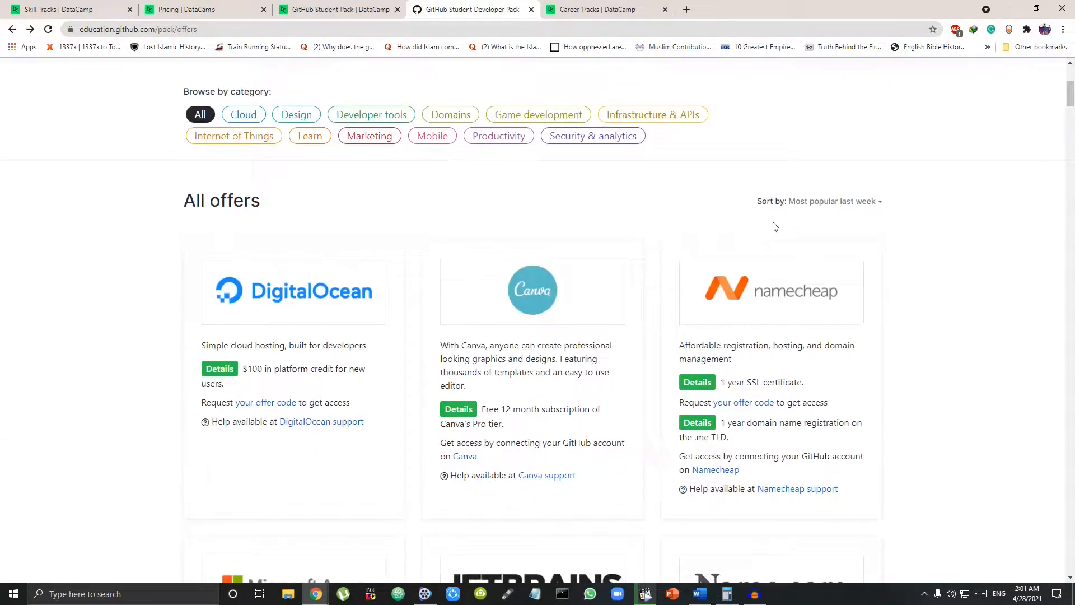
{"action": "scroll", "scroll_direction": "down", "scroll_amount": 3}
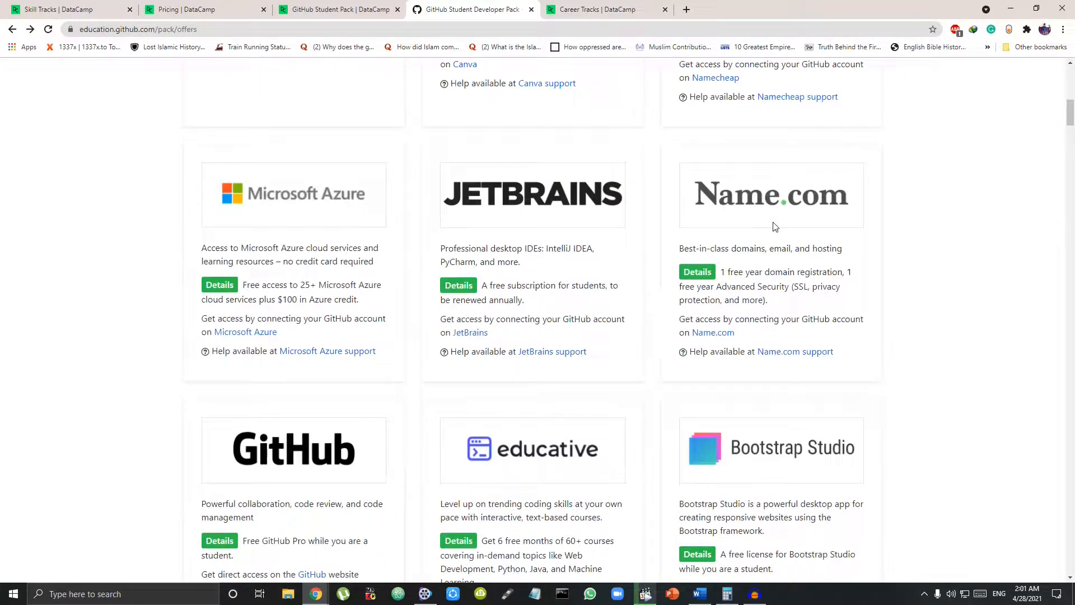
{"action": "scroll", "scroll_direction": "down", "scroll_amount": 3}
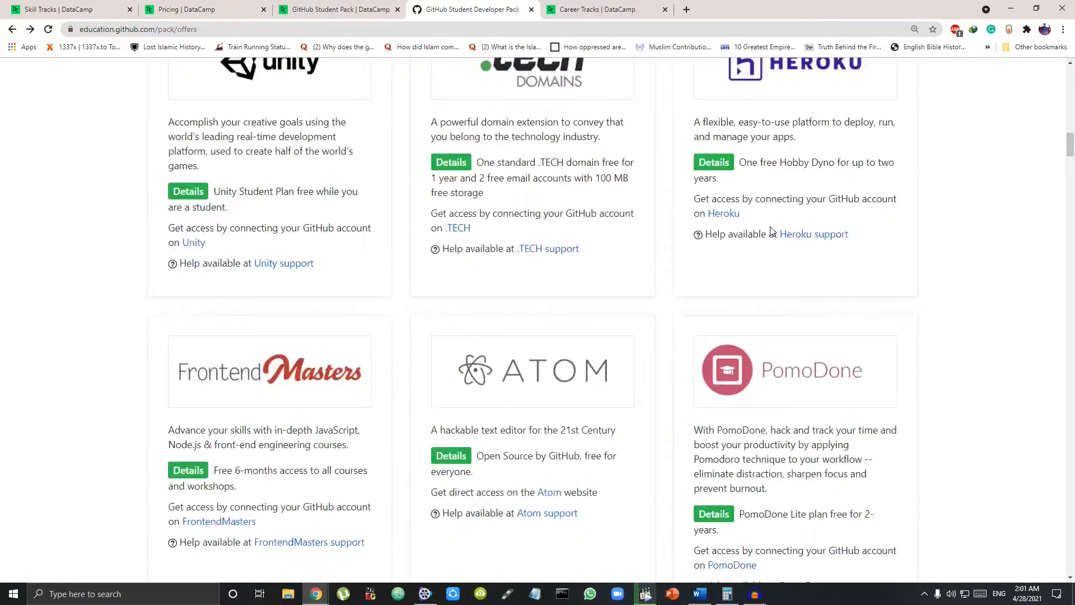
{"action": "scroll", "scroll_direction": "down", "scroll_amount": 3}
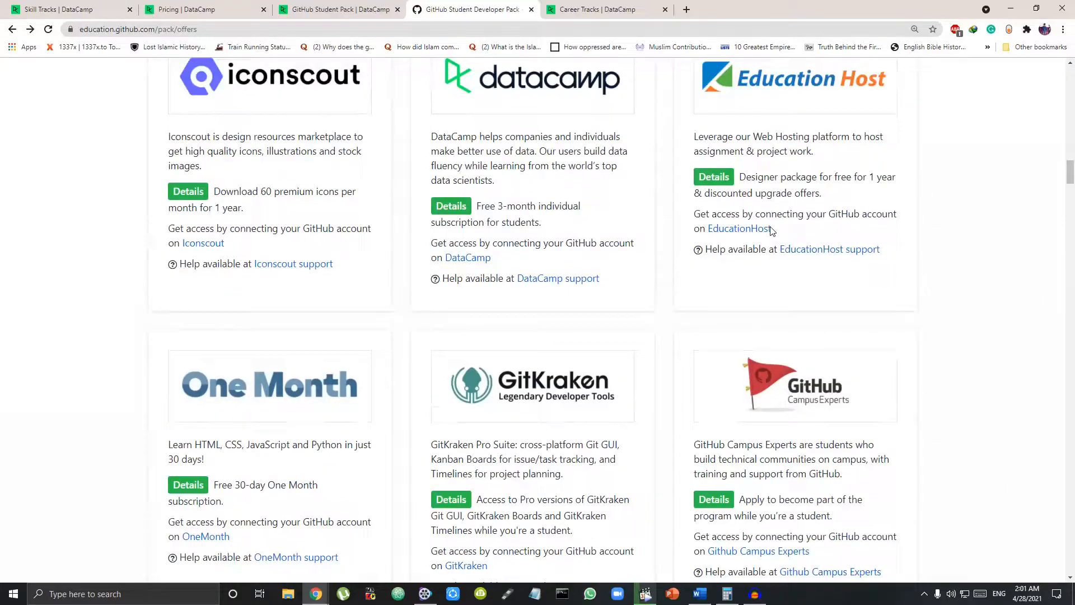
{"action": "scroll", "scroll_direction": "up", "scroll_amount": 3}
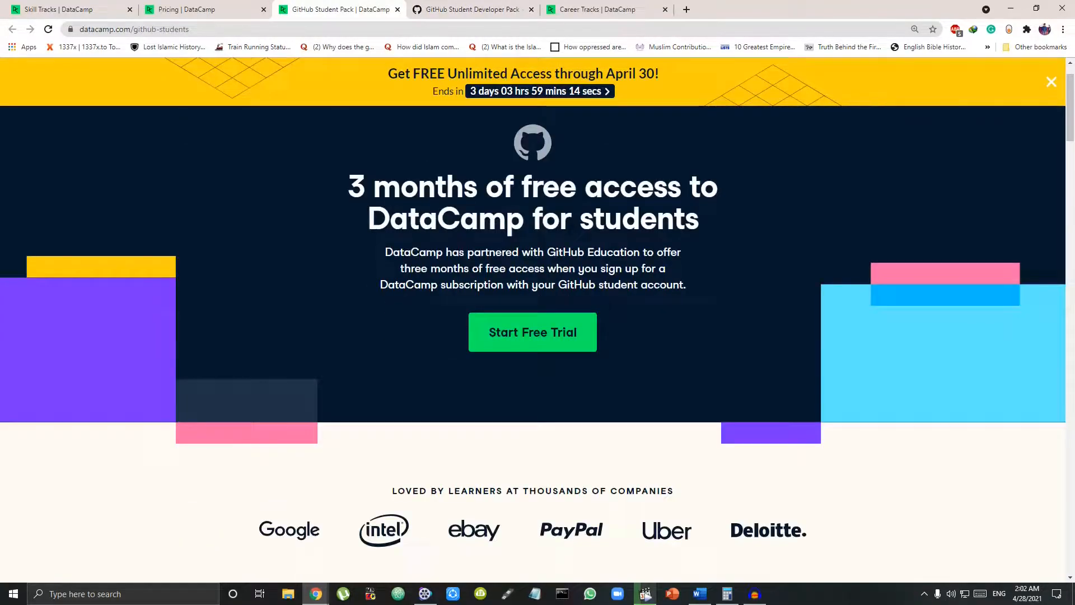
Read DataCamp's GitHub student offer page down to its FAQ, then switch tabs
{"action": "scroll", "scroll_direction": "down", "scroll_amount": 3}
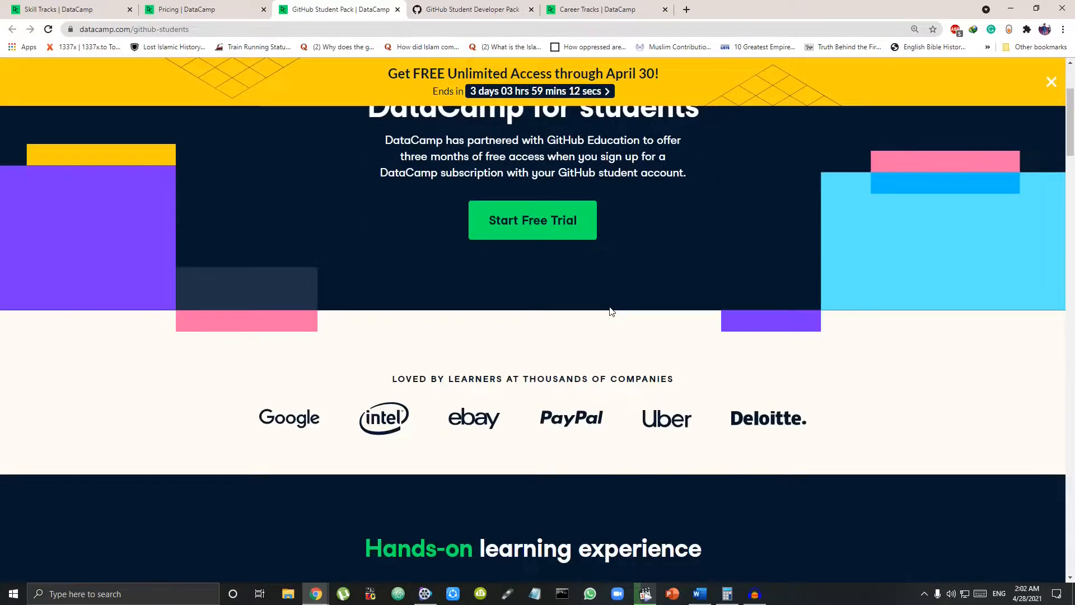
{"action": "scroll", "scroll_direction": "up", "scroll_amount": 3}
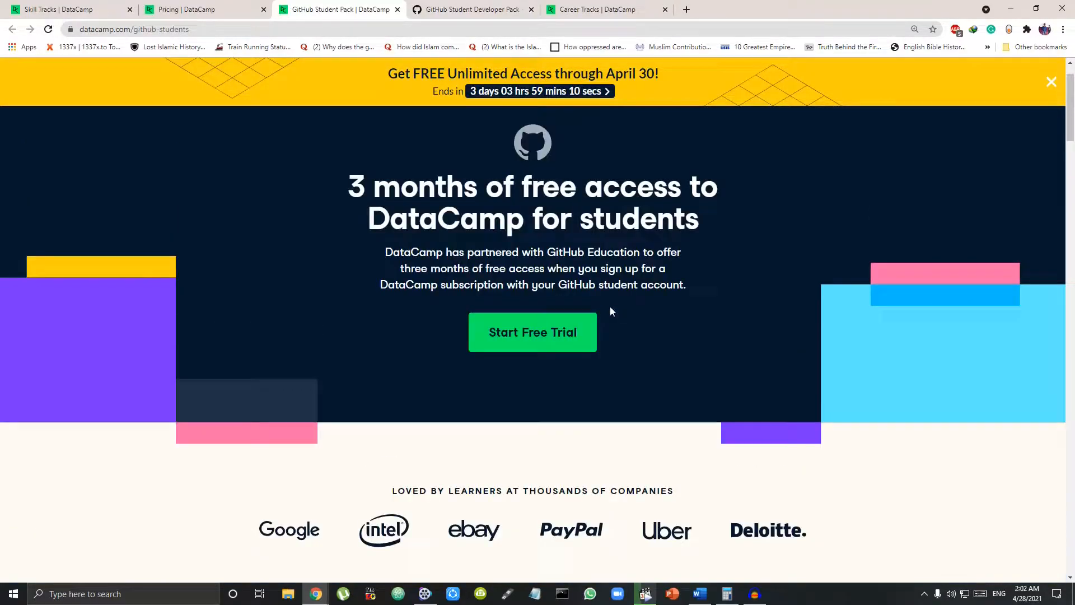
{"action": "scroll", "scroll_direction": "down", "scroll_amount": 3}
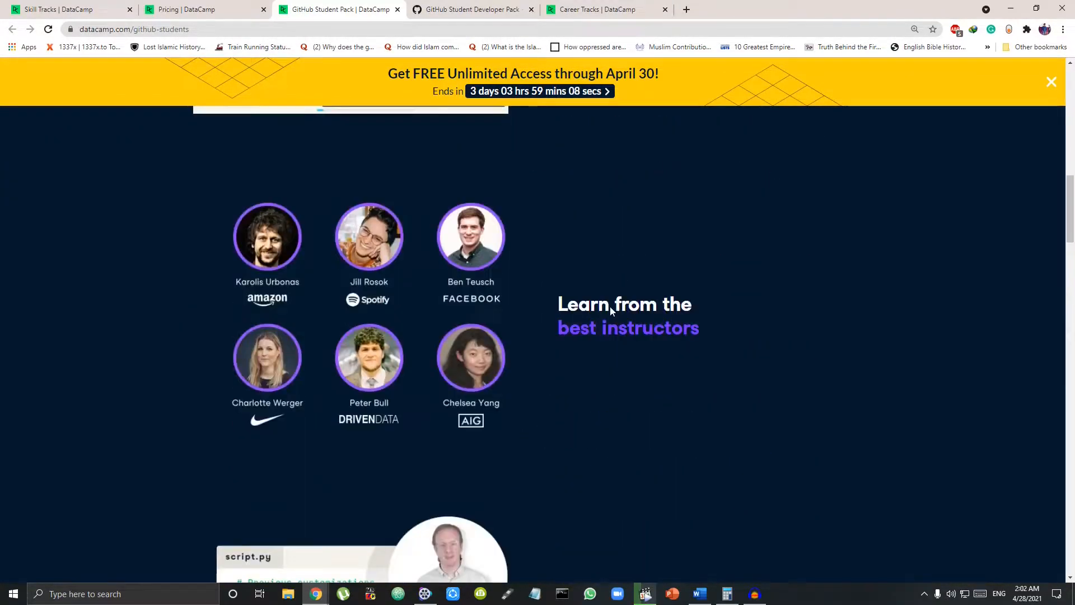
{"action": "scroll", "scroll_direction": "down", "scroll_amount": 3}
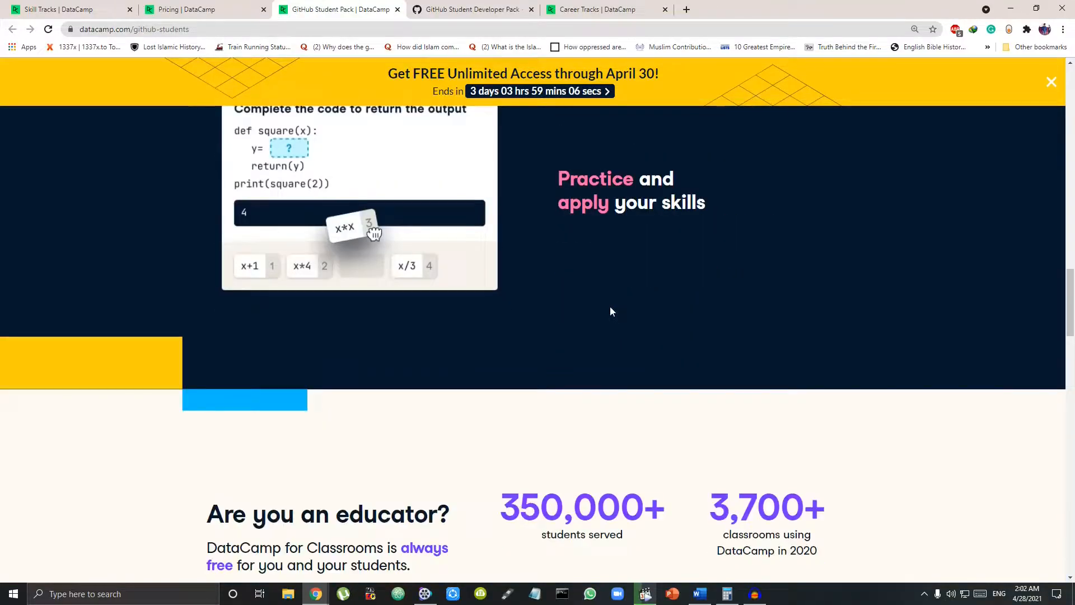
{"action": "scroll", "scroll_direction": "down", "scroll_amount": 3}
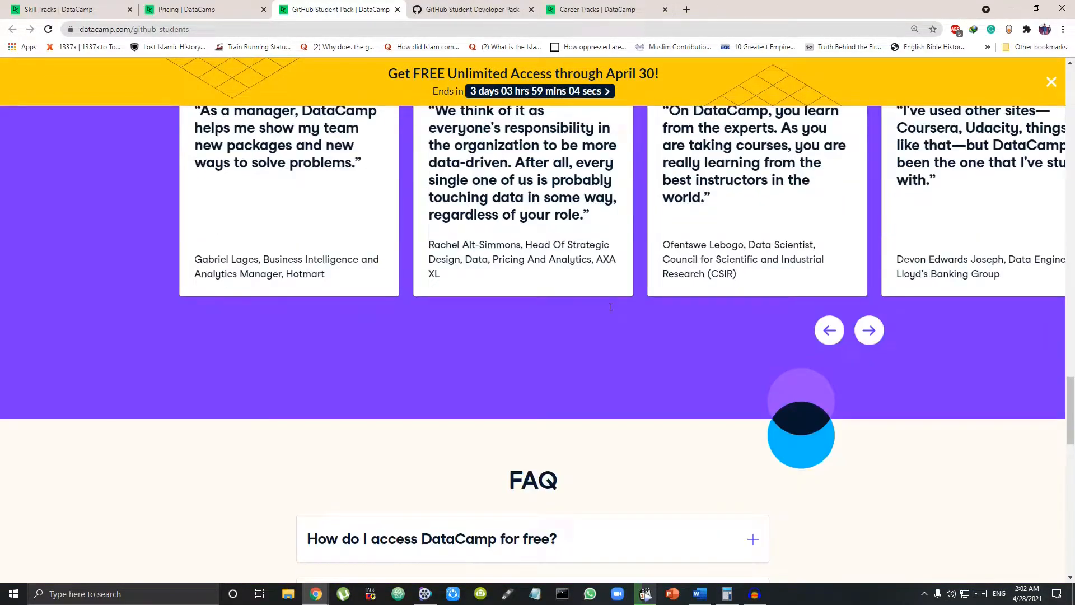
{"action": "left_click", "coordinate": [606, 9]}
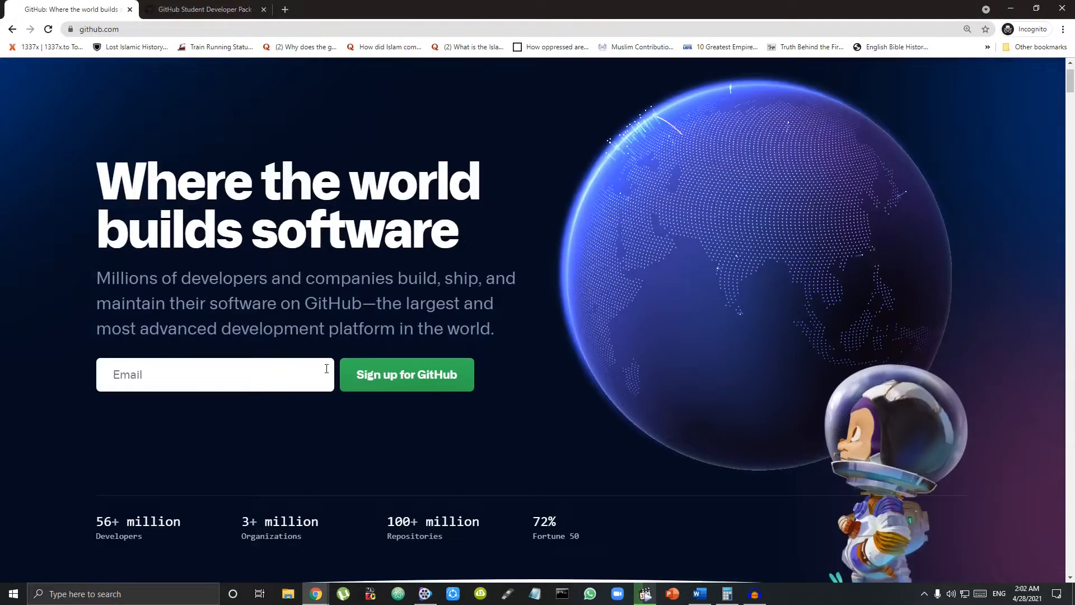
On the Student Developer Pack page, zoom in and start the student benefits application
{"action": "left_click", "coordinate": [202, 9]}
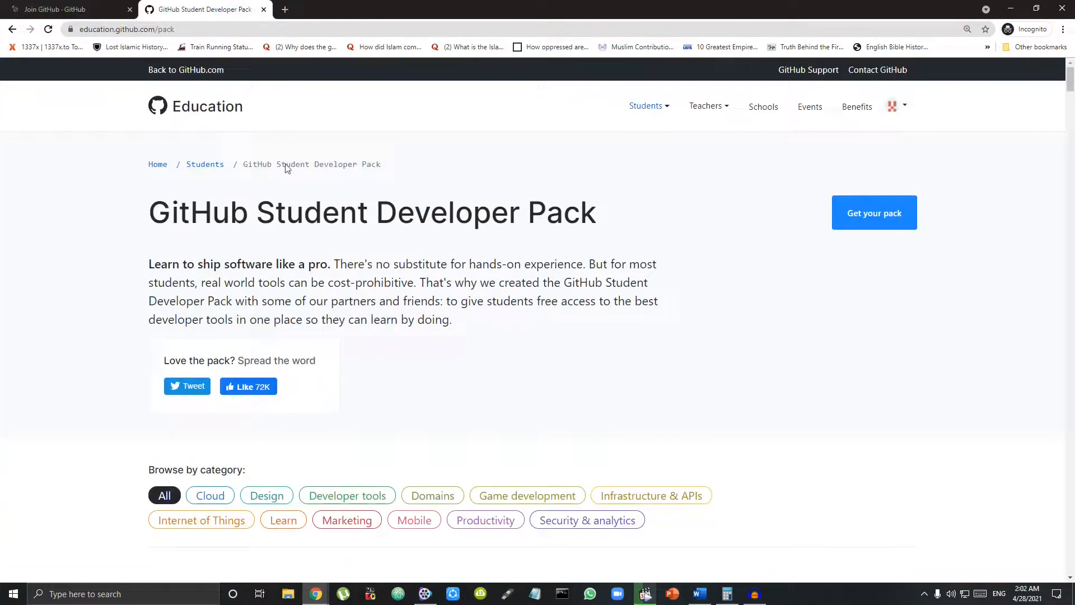
{"action": "key", "text": "ctrl+plus"}
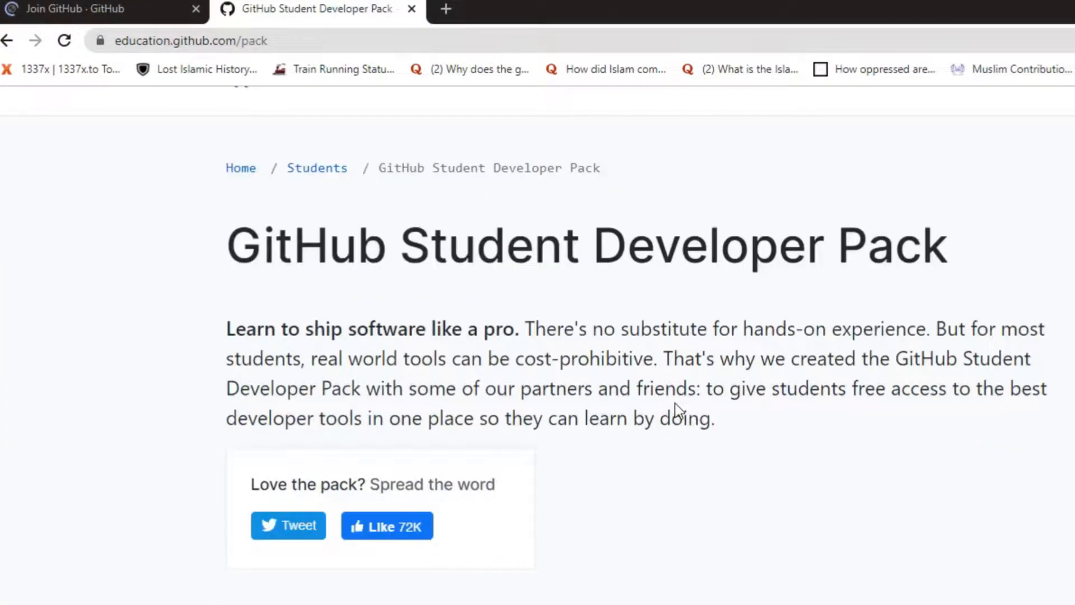
{"action": "scroll", "scroll_direction": "up", "scroll_amount": 3}
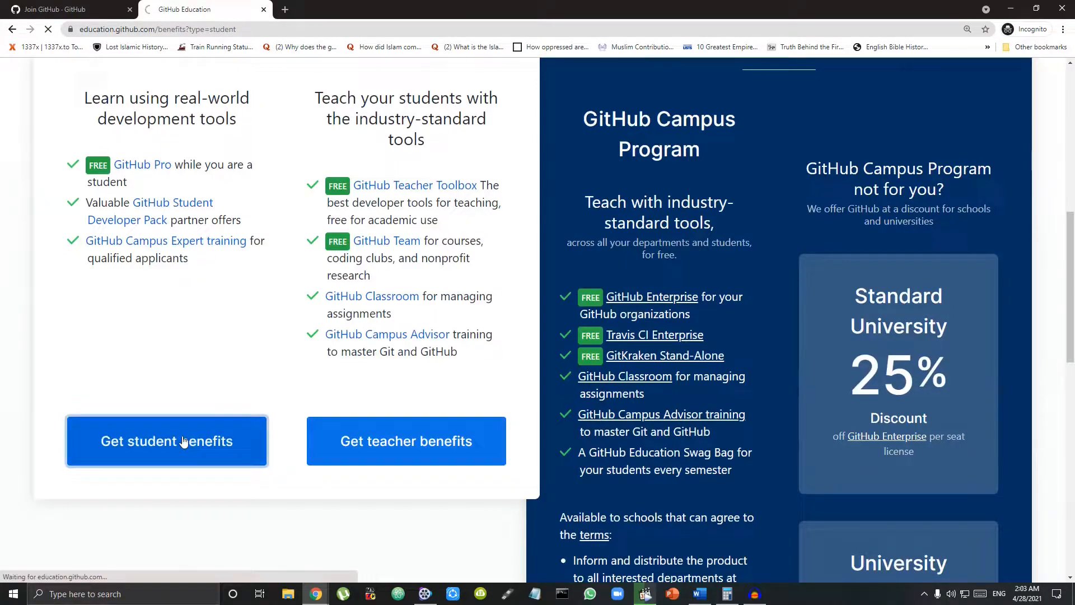
{"action": "left_click", "coordinate": [167, 440]}
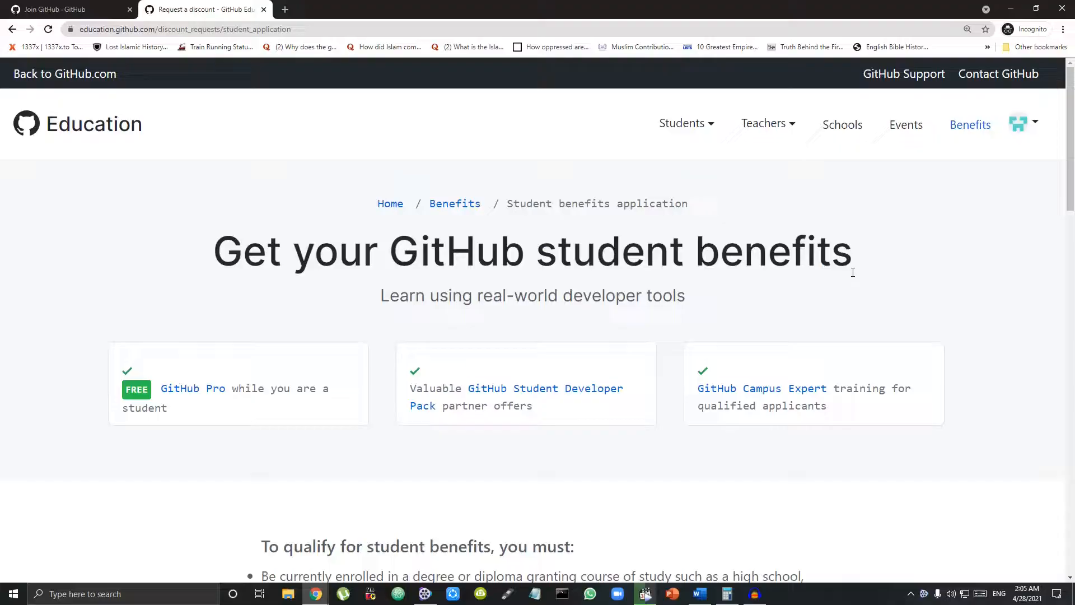
Enter the usage plan and choose SIES College of Arts, Science and Commerce (SIES ASCS)
{"action": "scroll", "scroll_direction": "down", "scroll_amount": 3}
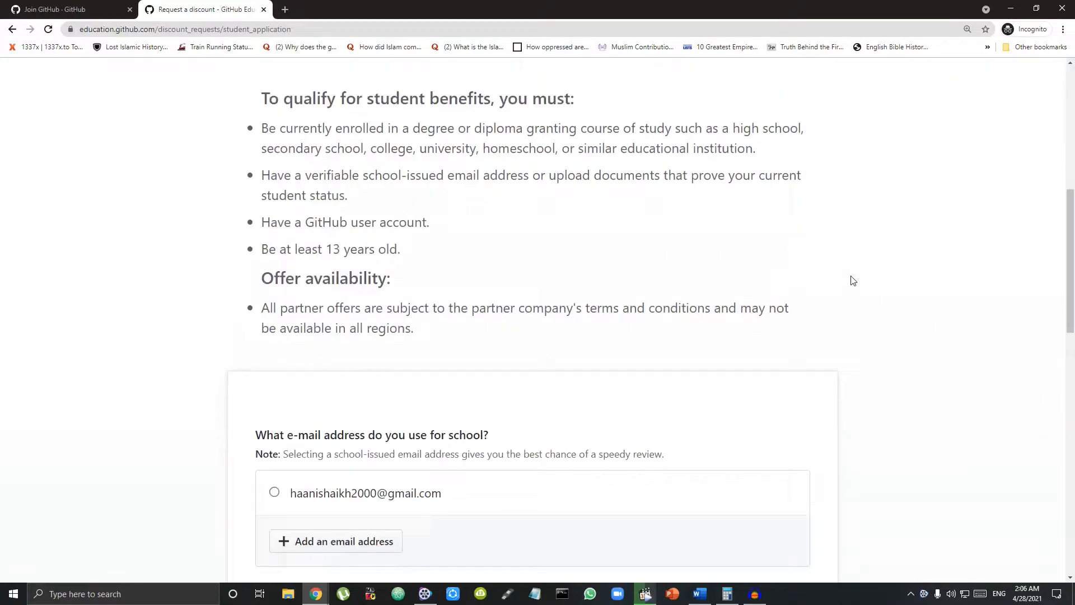
{"action": "scroll", "scroll_direction": "down", "scroll_amount": 3}
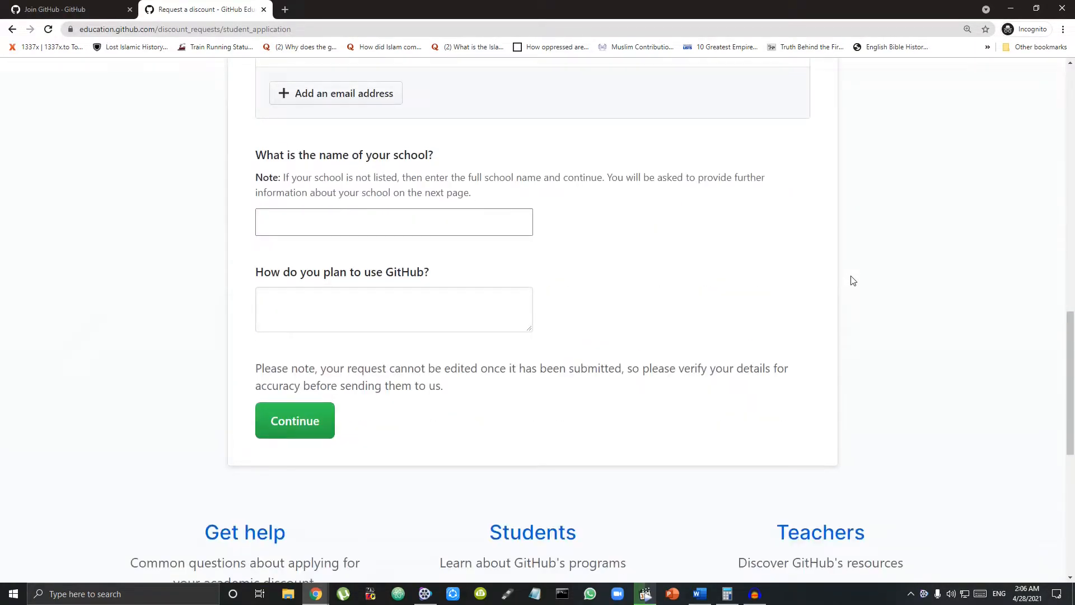
{"action": "scroll", "scroll_direction": "up", "scroll_amount": 3}
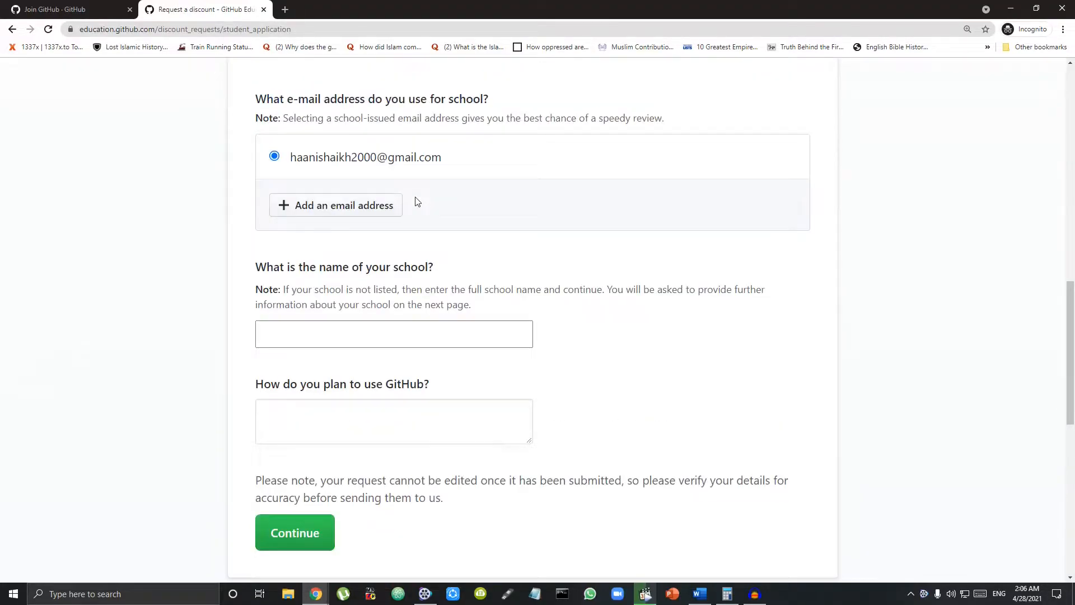
{"action": "left_click", "coordinate": [393, 334]}
{"action": "type", "text": "sies"}
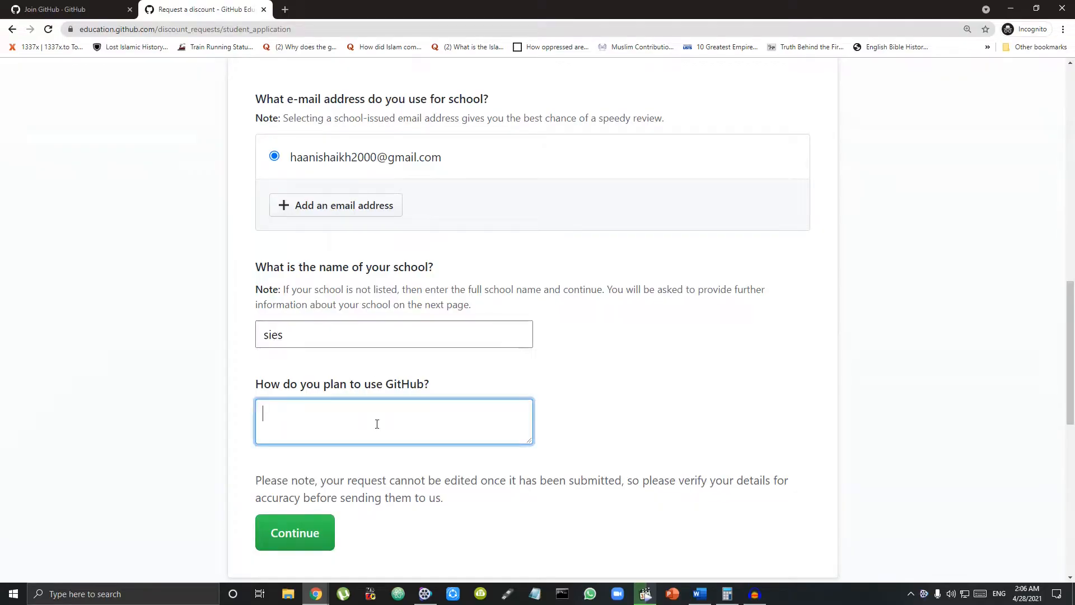
{"action": "left_click", "coordinate": [394, 334]}
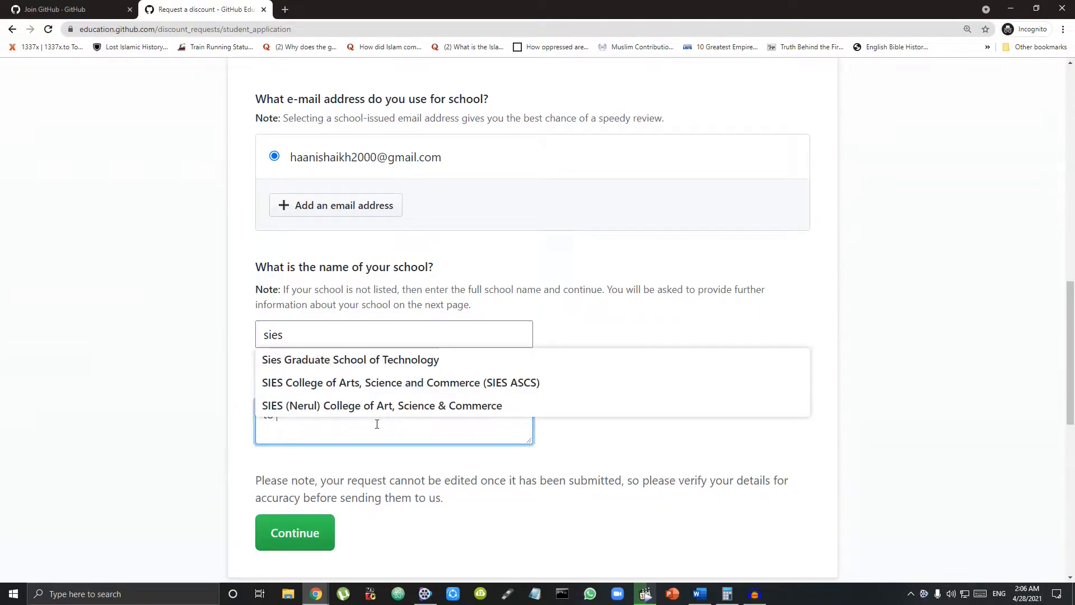
{"action": "left_click", "coordinate": [295, 532]}
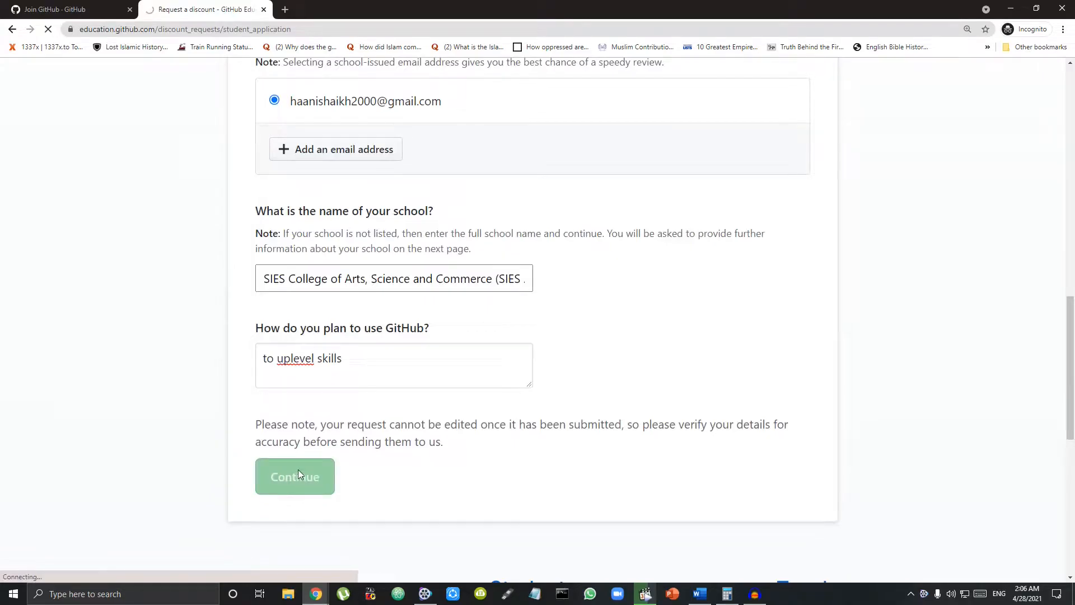
Submit the school details, then cancel the academic-proof image file picker
{"action": "left_click", "coordinate": [294, 476]}
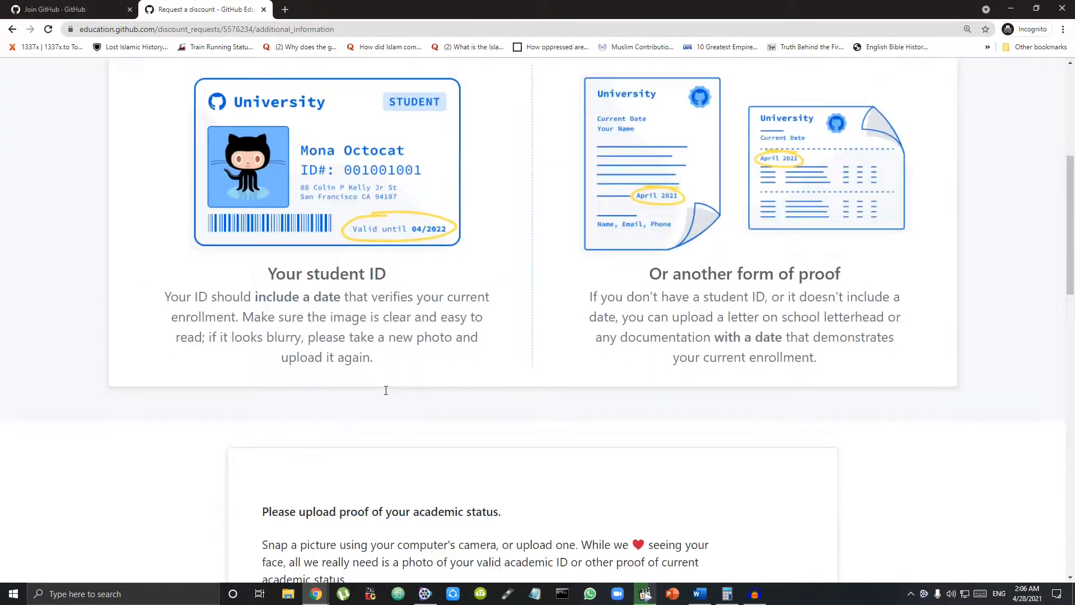
{"action": "scroll", "scroll_direction": "down", "scroll_amount": 3}
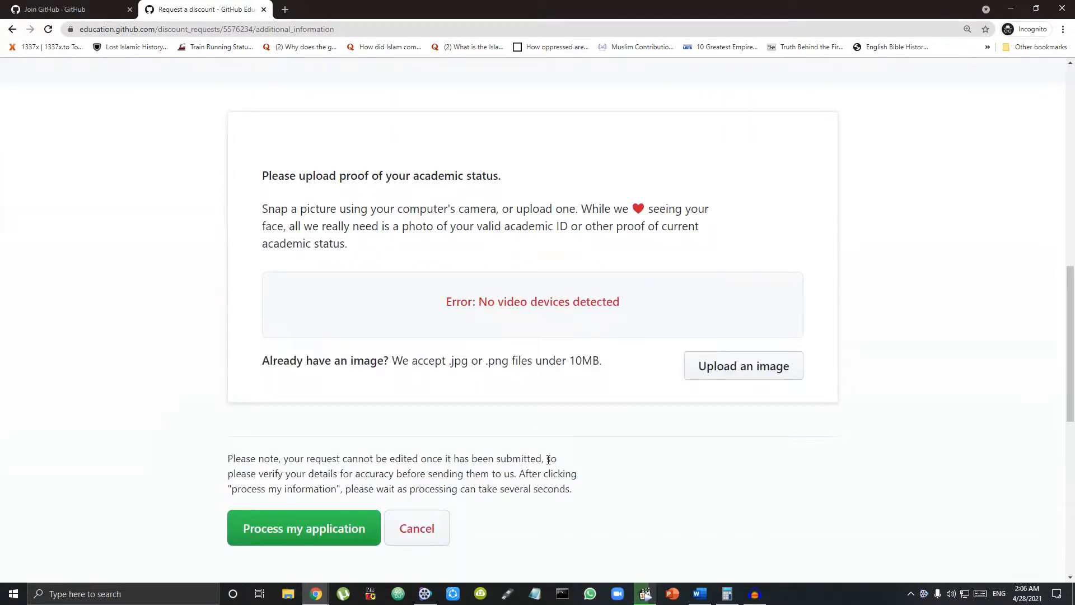
{"action": "mouse_move", "coordinate": [742, 365]}
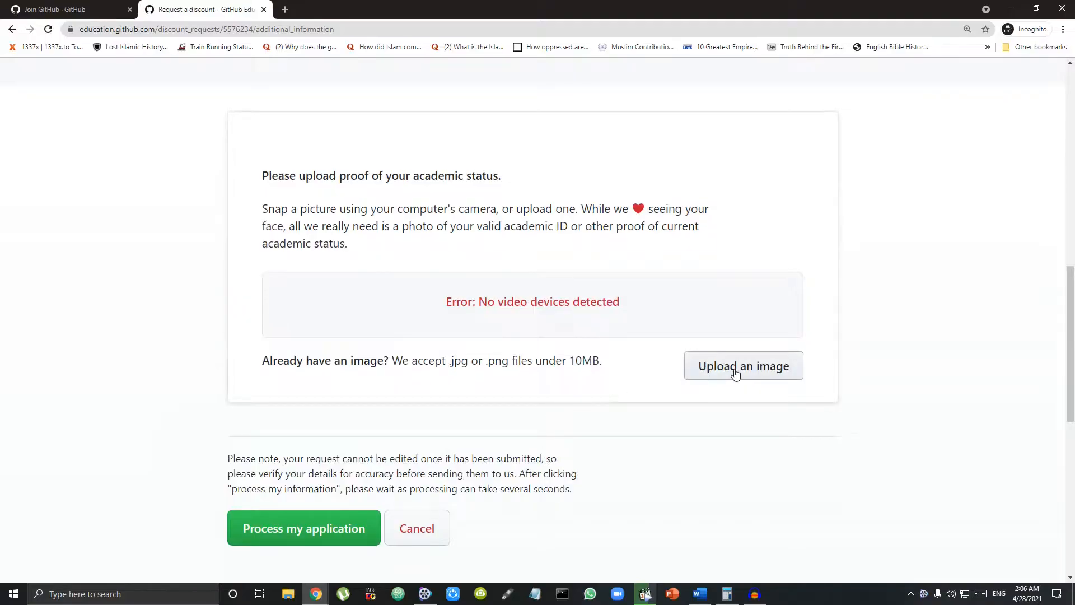
{"action": "left_click", "coordinate": [742, 365]}
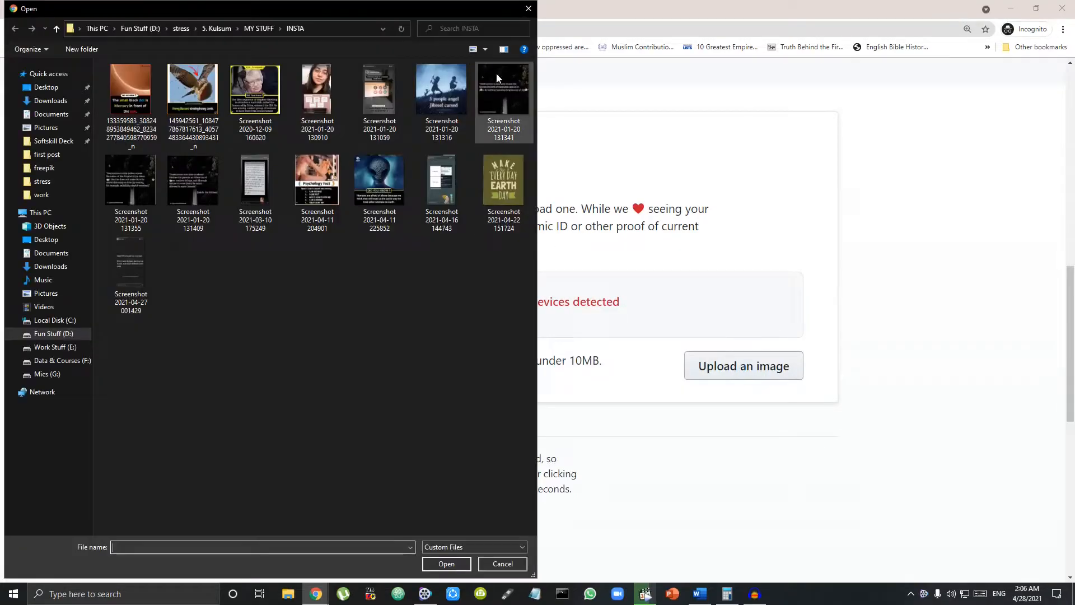
{"action": "left_click", "coordinate": [502, 563]}
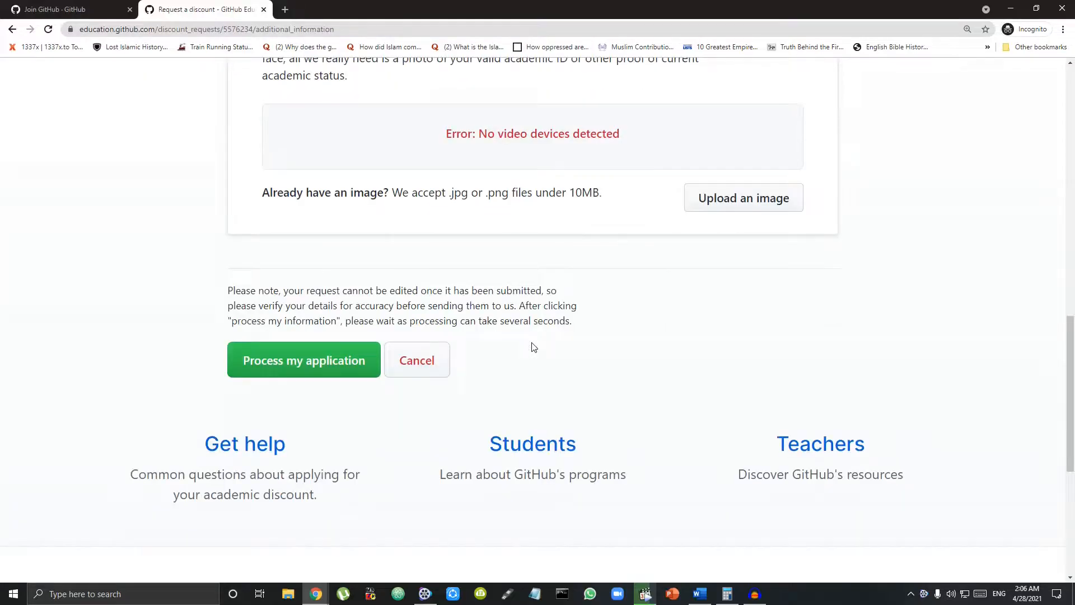
Scroll through the application's request for proof of academic status
{"action": "scroll", "scroll_direction": "down", "scroll_amount": 3}
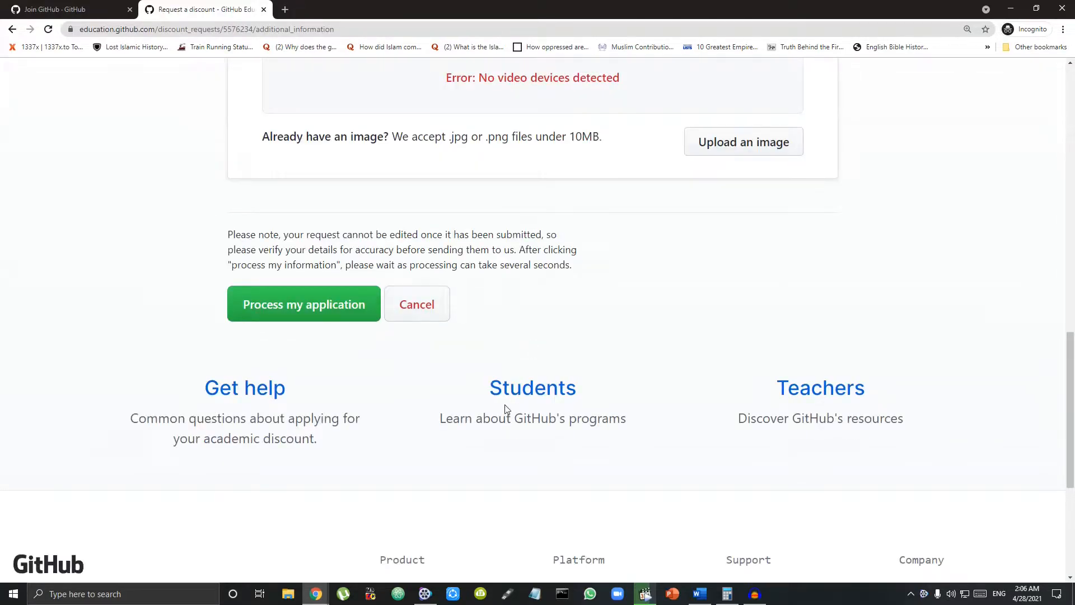
{"action": "mouse_move", "coordinate": [543, 269]}
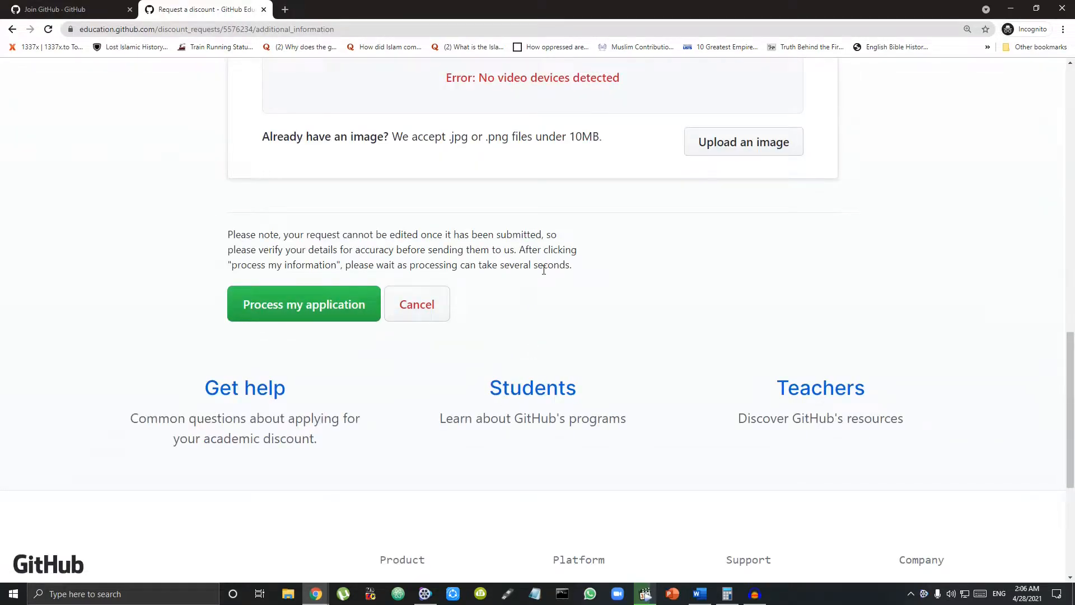
{"action": "scroll", "scroll_direction": "up", "scroll_amount": 3}
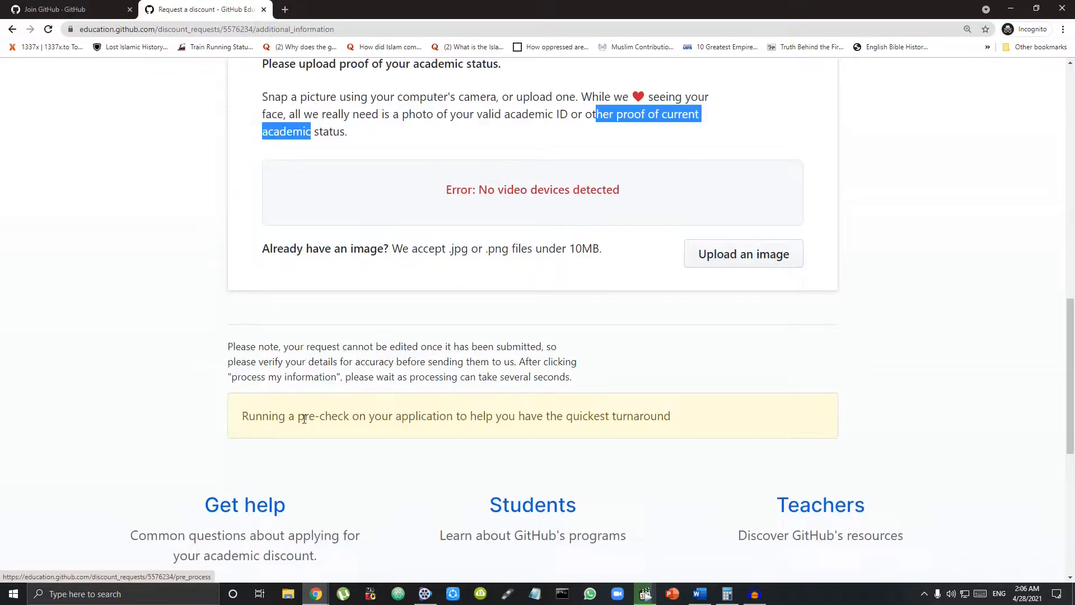
{"action": "scroll", "scroll_direction": "up", "scroll_amount": 3}
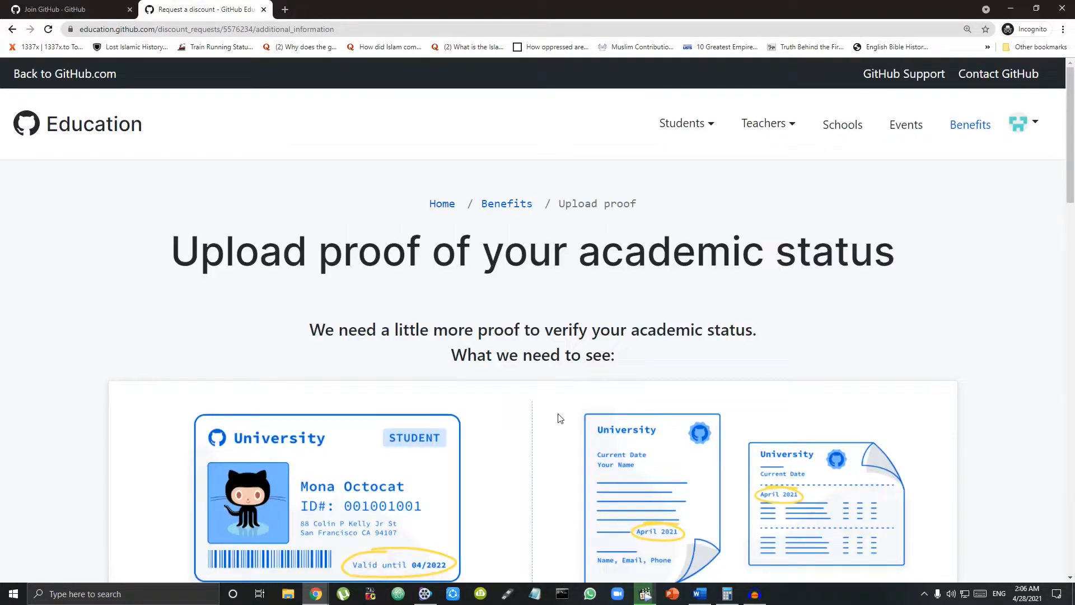
{"action": "scroll", "scroll_direction": "down", "scroll_amount": 3}
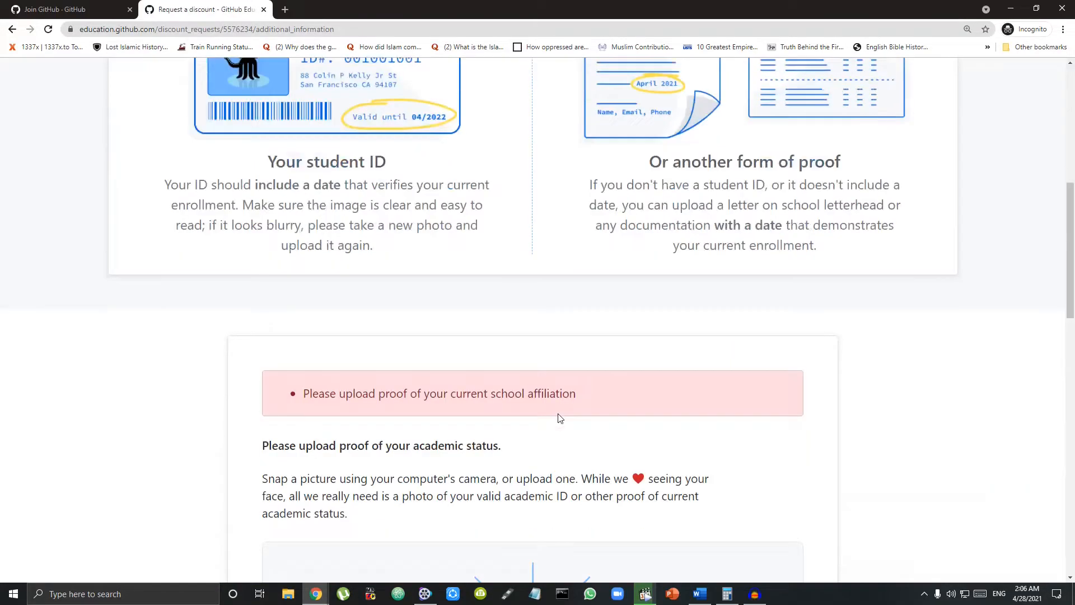
{"action": "scroll", "scroll_direction": "down", "scroll_amount": 3}
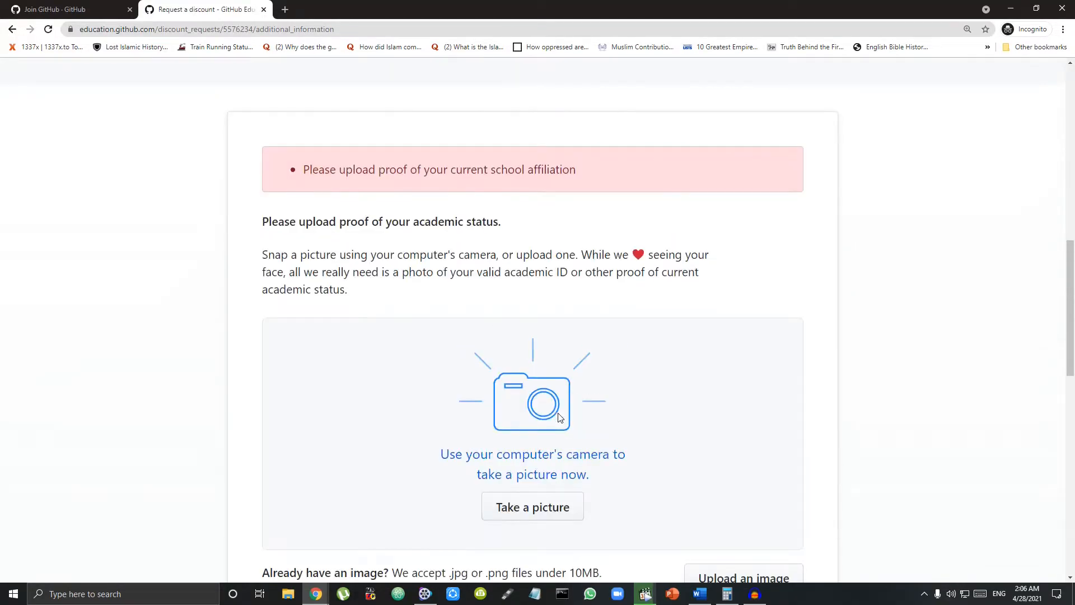
{"action": "scroll", "scroll_direction": "up", "scroll_amount": 3}
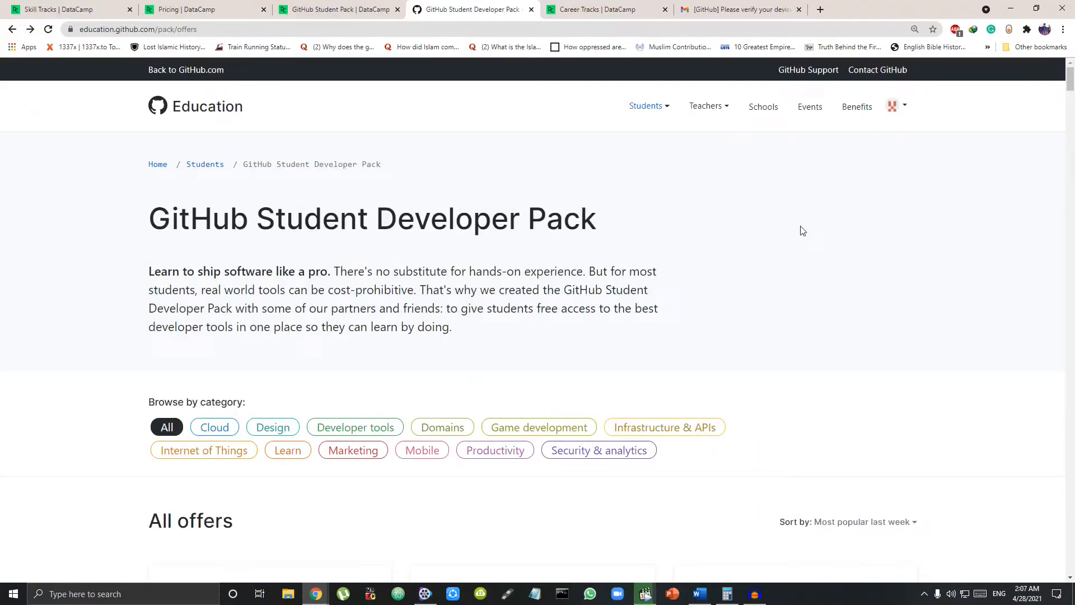
Scroll the offers list past DataCamp down to partners like Stripe and Adafruit
{"action": "scroll", "scroll_direction": "down", "scroll_amount": 3}
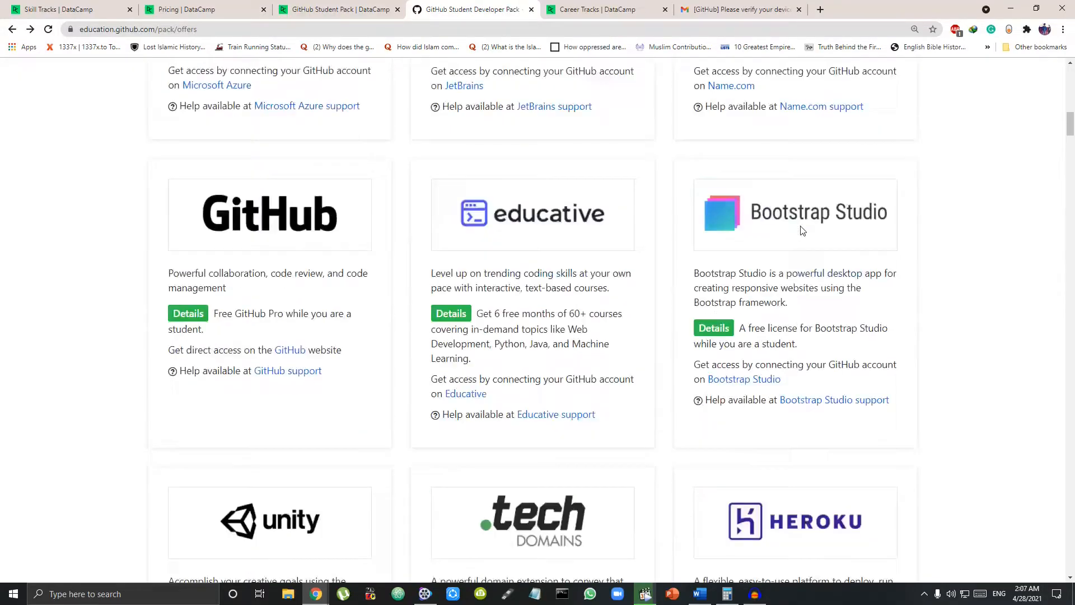
{"action": "scroll", "scroll_direction": "down", "scroll_amount": 3}
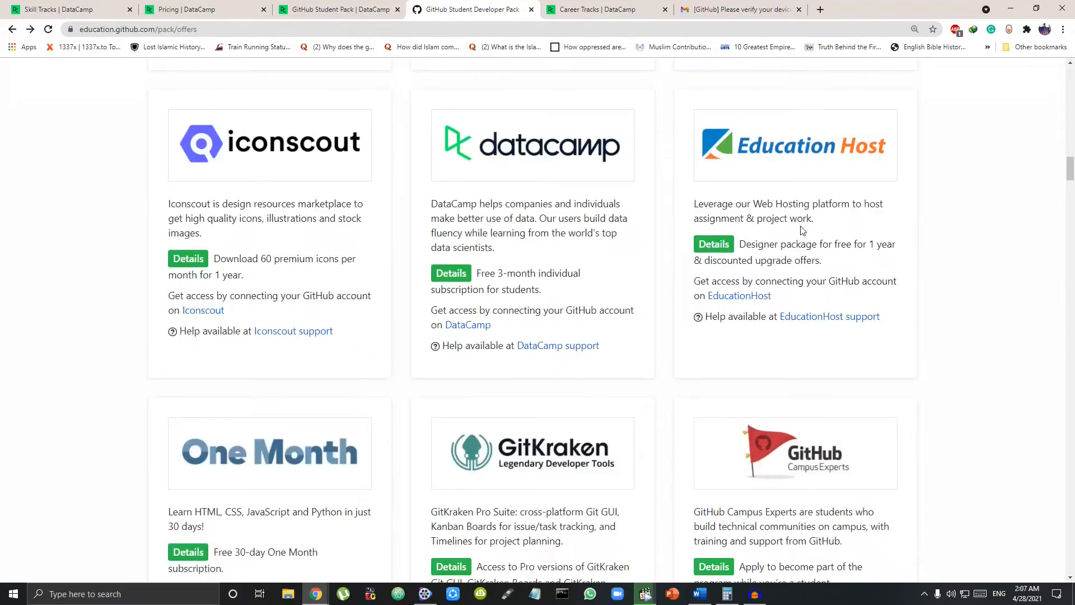
{"action": "scroll", "scroll_direction": "down", "scroll_amount": 3}
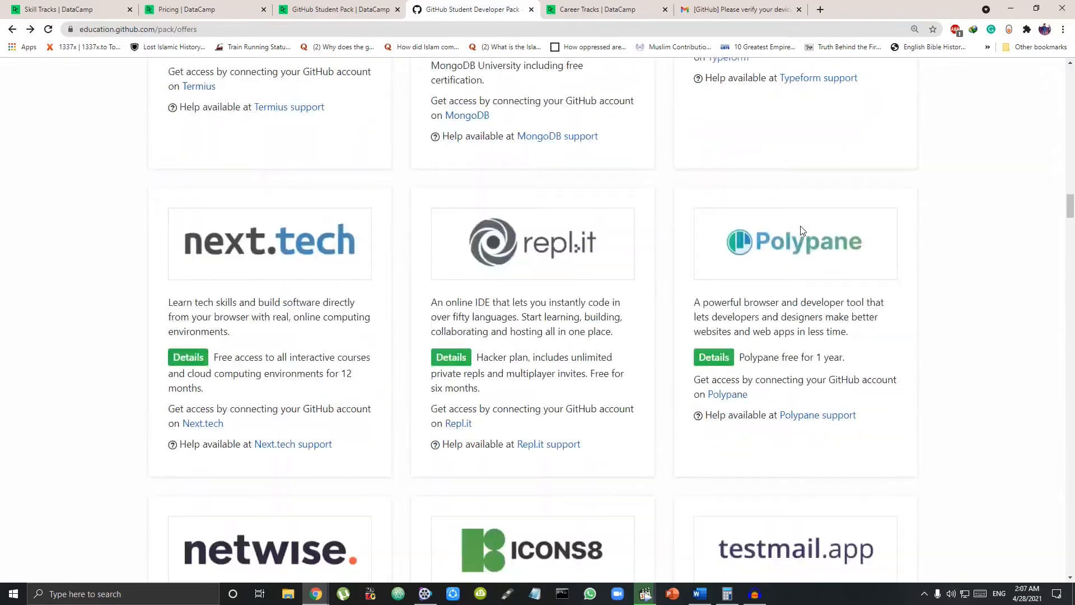
{"action": "scroll", "scroll_direction": "down", "scroll_amount": 3}
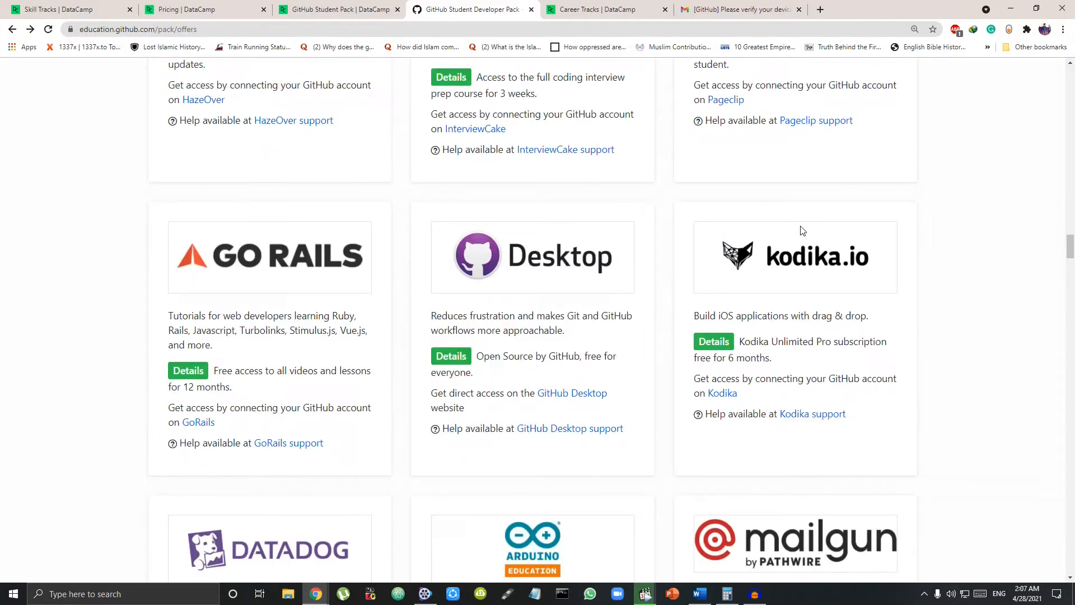
{"action": "scroll", "scroll_direction": "down", "scroll_amount": 3}
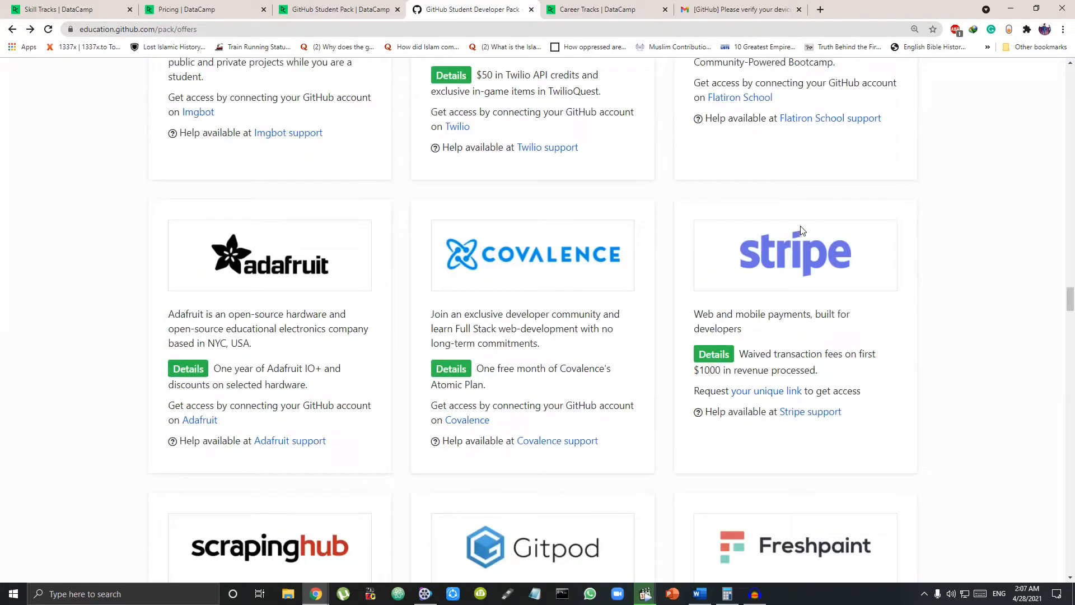
Revisit DataCamp's Skill Tracks page, then open the Career Tracks listing
{"action": "left_click", "coordinate": [68, 9]}
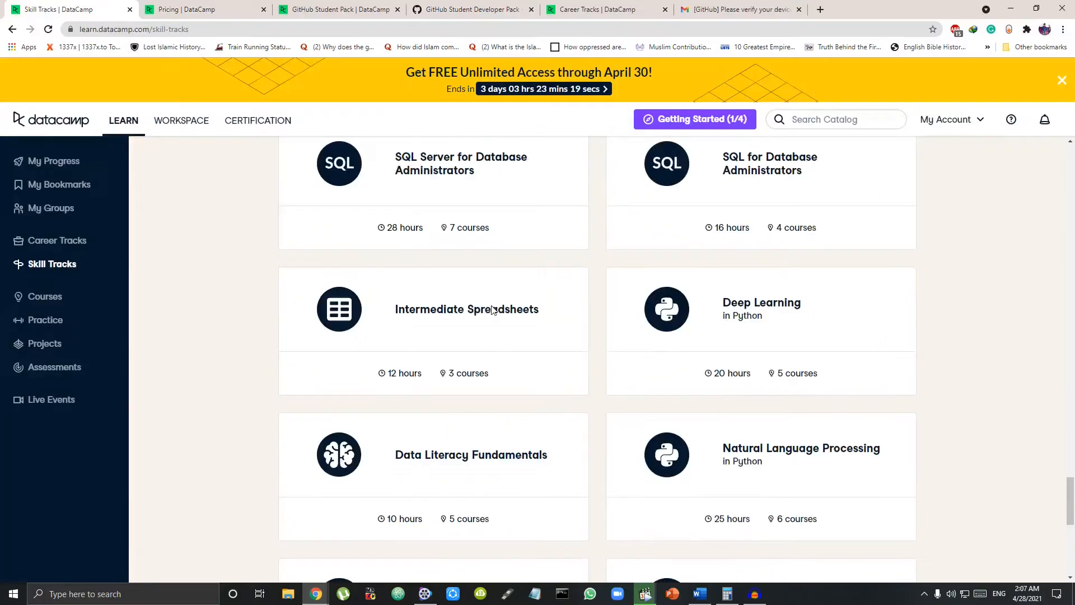
{"action": "left_click", "coordinate": [58, 241]}
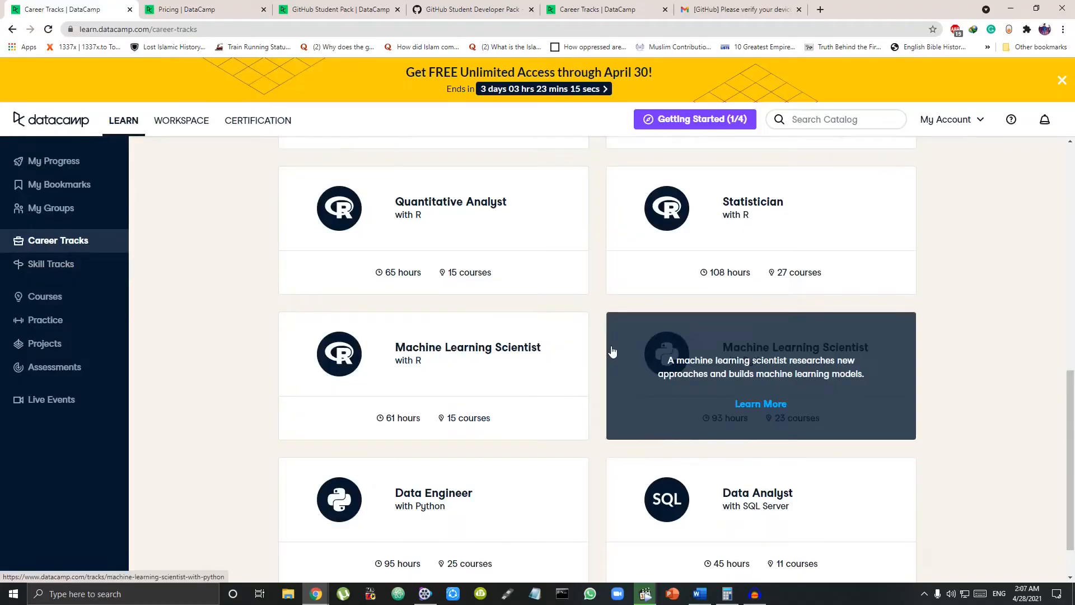